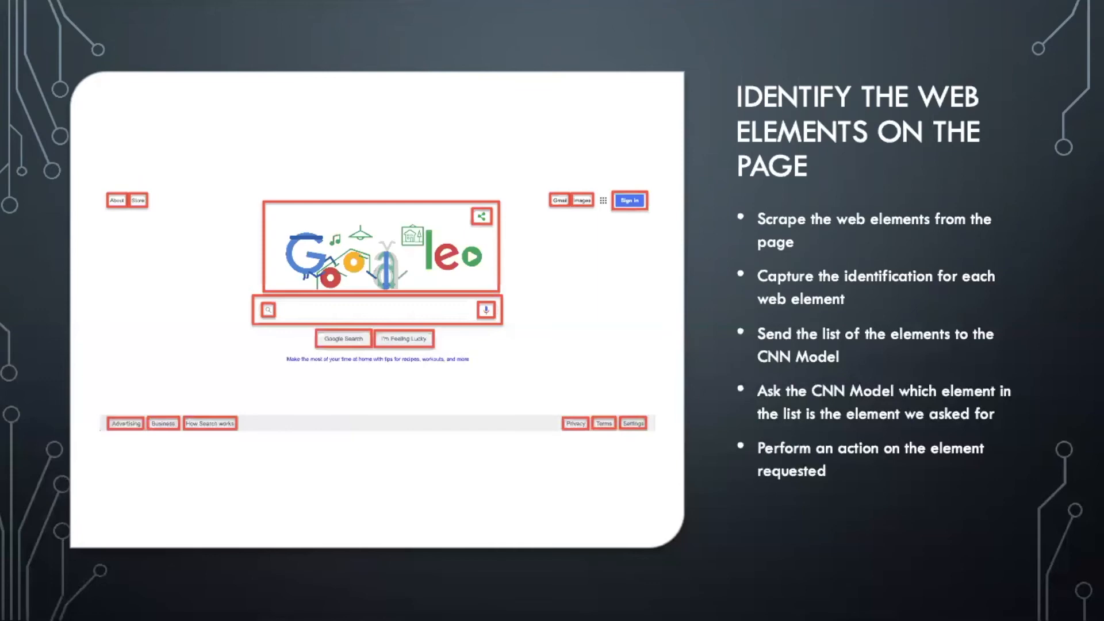
- Advance through the CNN POM Class slide to the Selenium + CNN: Test Setup slide
{"action": "key", "text": "Right"}
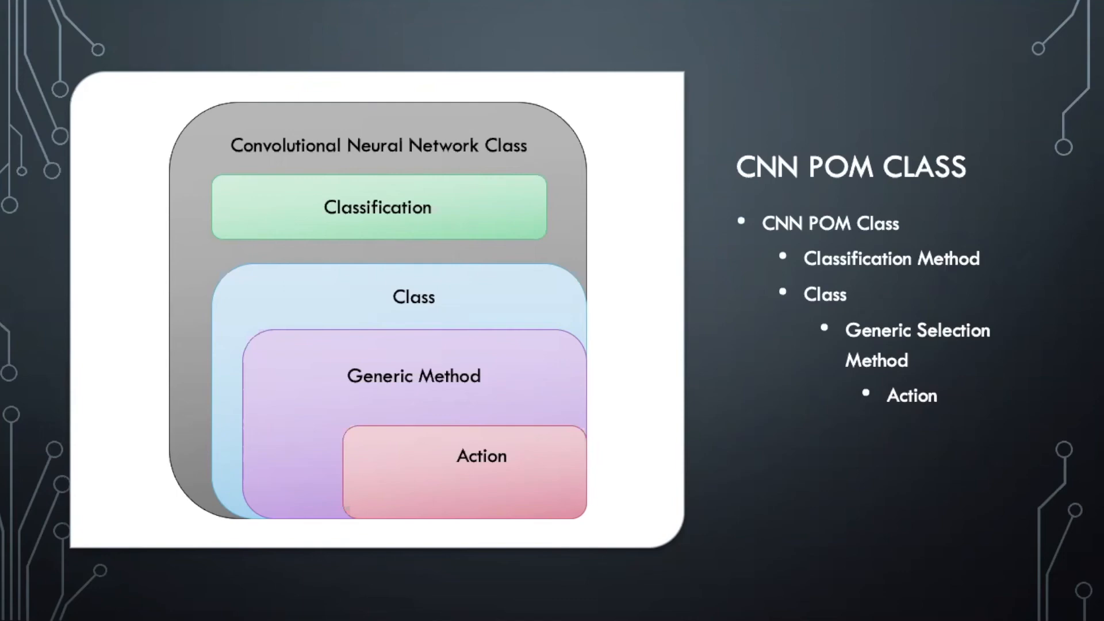
{"action": "key", "text": "Right"}
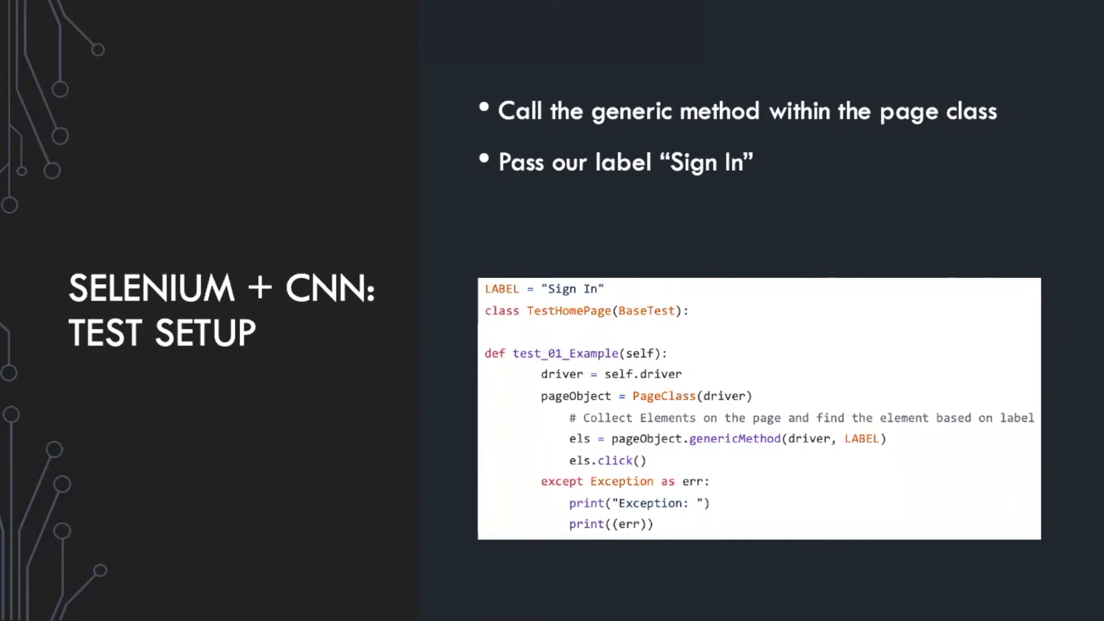